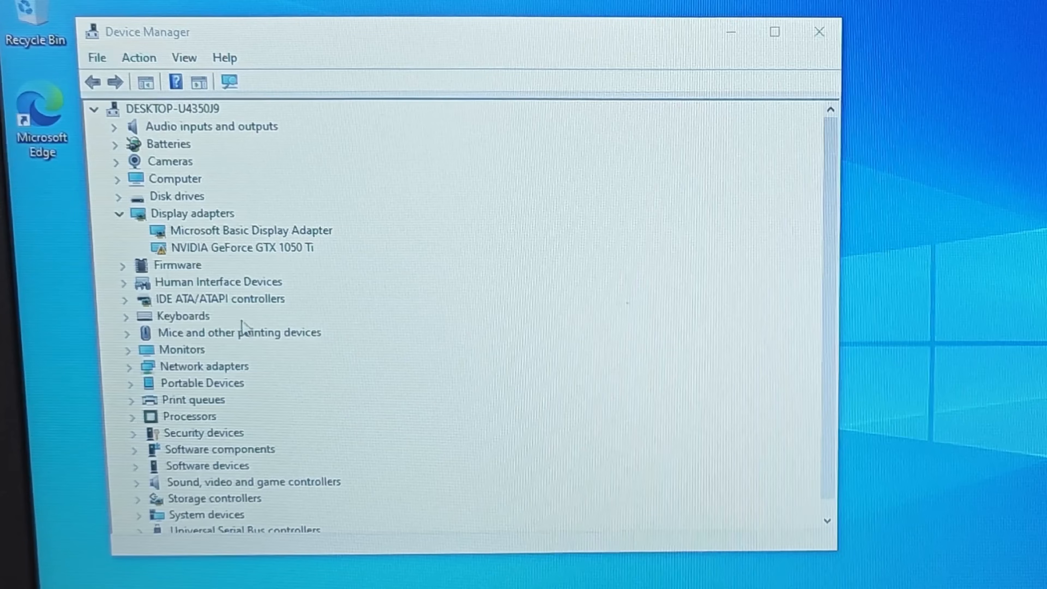
# Step: Show the GeForce GTX 1050 Ti's properties, stopped with error Code 43
pyautogui.doubleClick(247, 247)
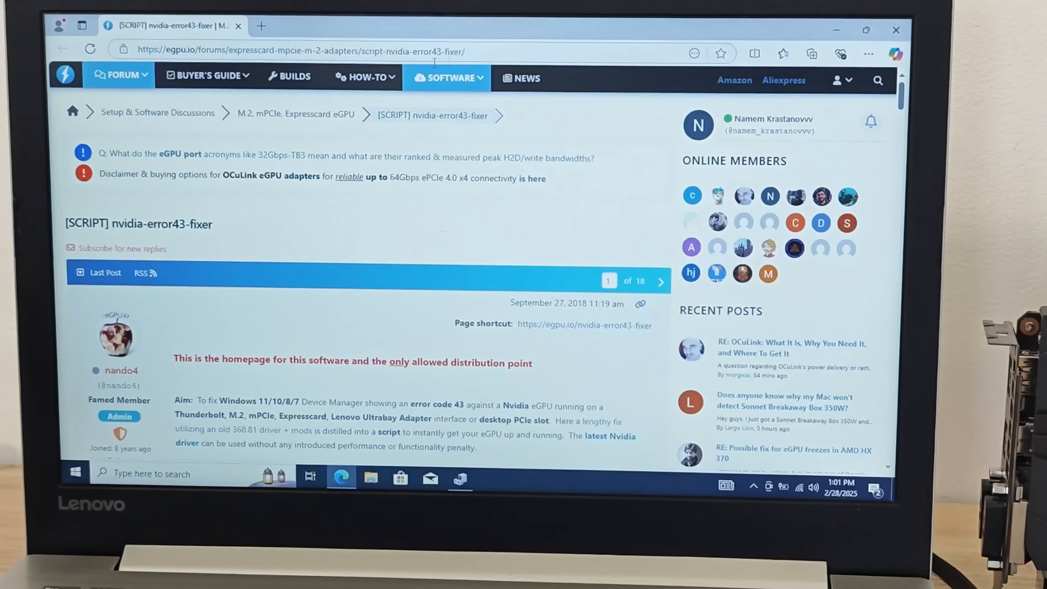
# Step: Download the nvidia-error43-fixer_113 zip from the egpu.io thread
pyautogui.click(301, 52)
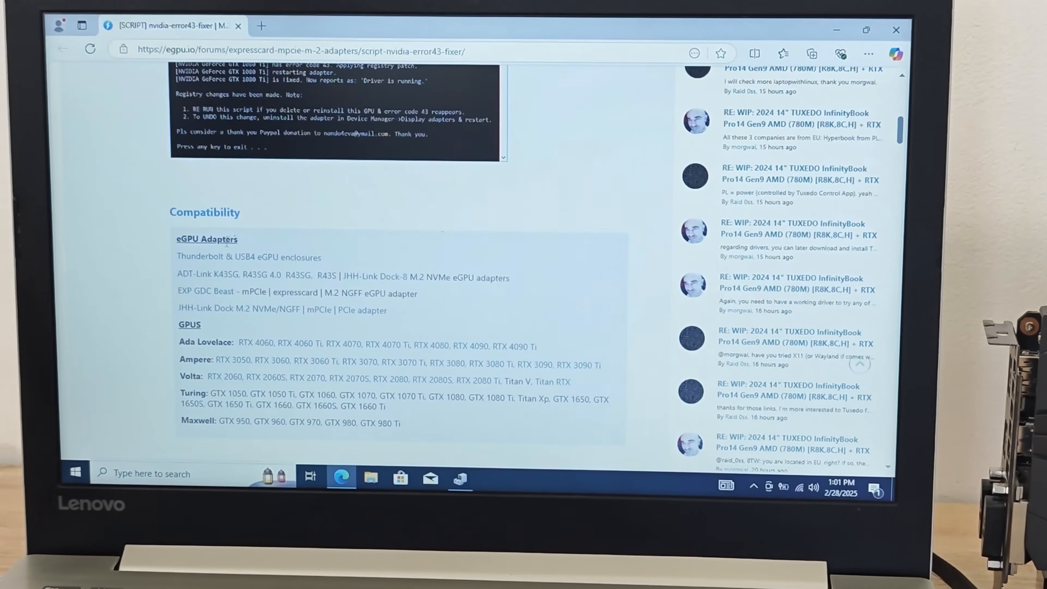
pyautogui.scroll(-3)
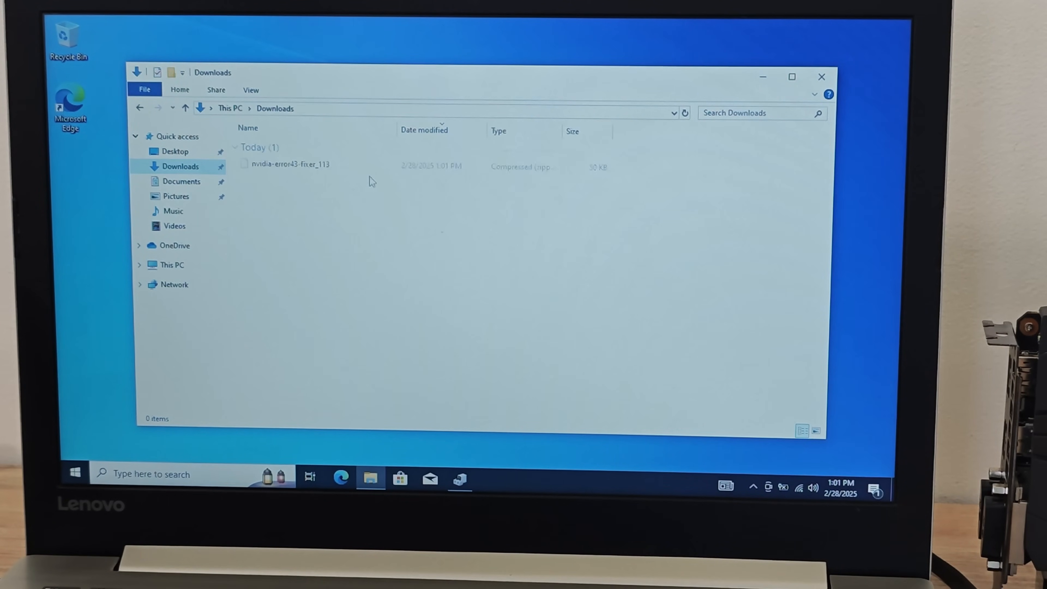
# Step: Extract the nvidia-error43-fixer archive into a new folder on the Desktop
pyautogui.click(291, 164)
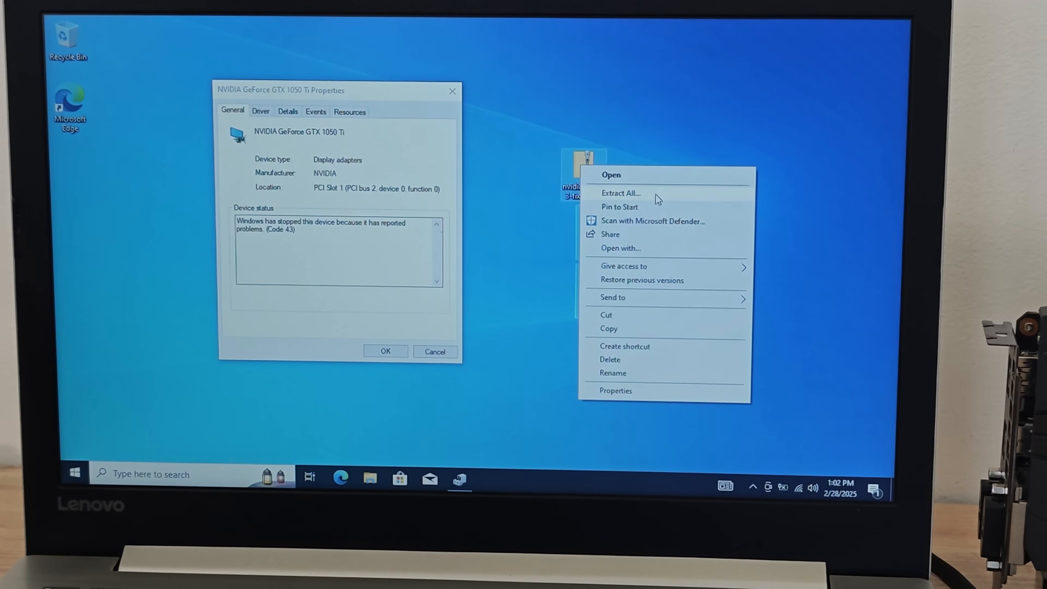
pyautogui.click(618, 193)
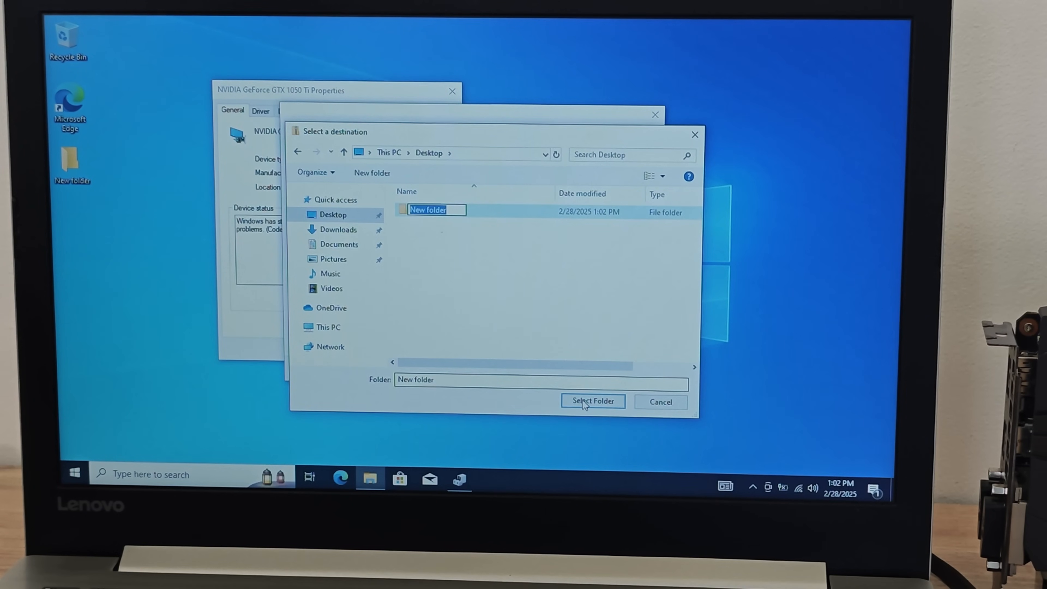
pyautogui.click(591, 401)
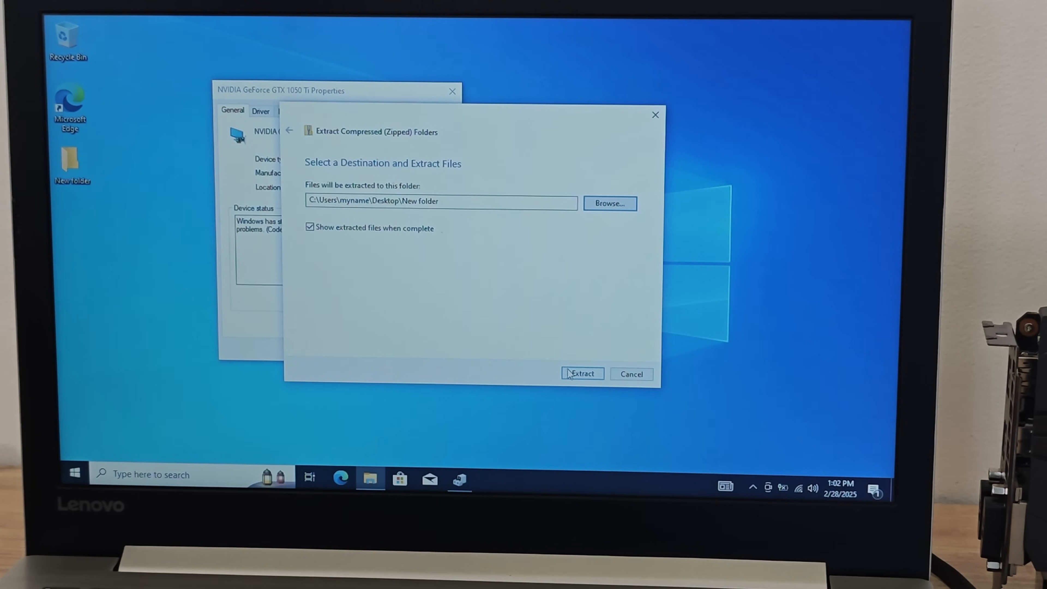
pyautogui.click(581, 373)
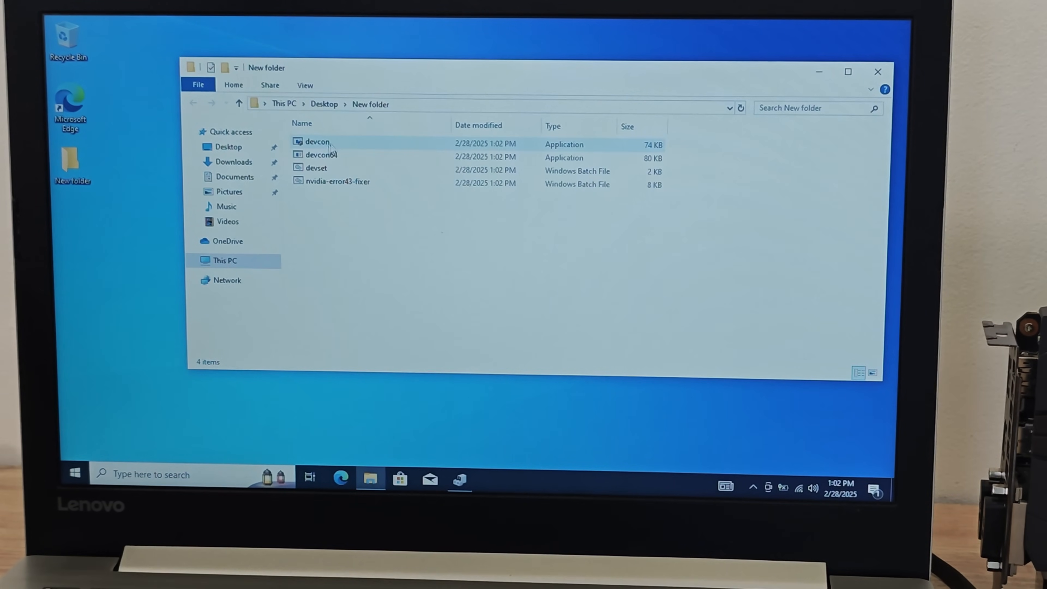
# Step: Run the nvidia-error43-fixer script as administrator and dismiss the donation page
pyautogui.click(337, 181)
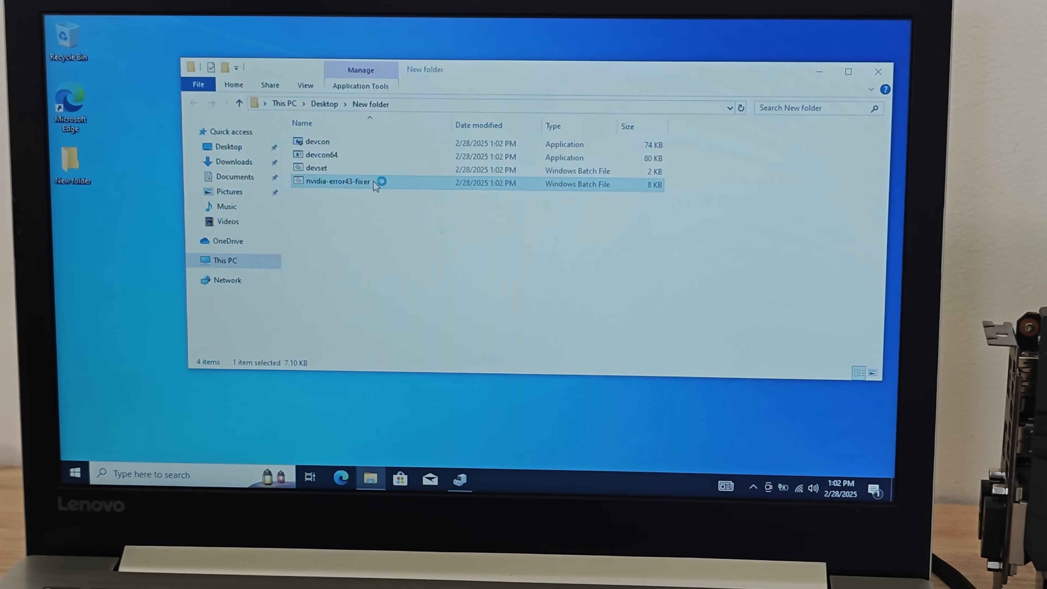
pyautogui.doubleClick(341, 181)
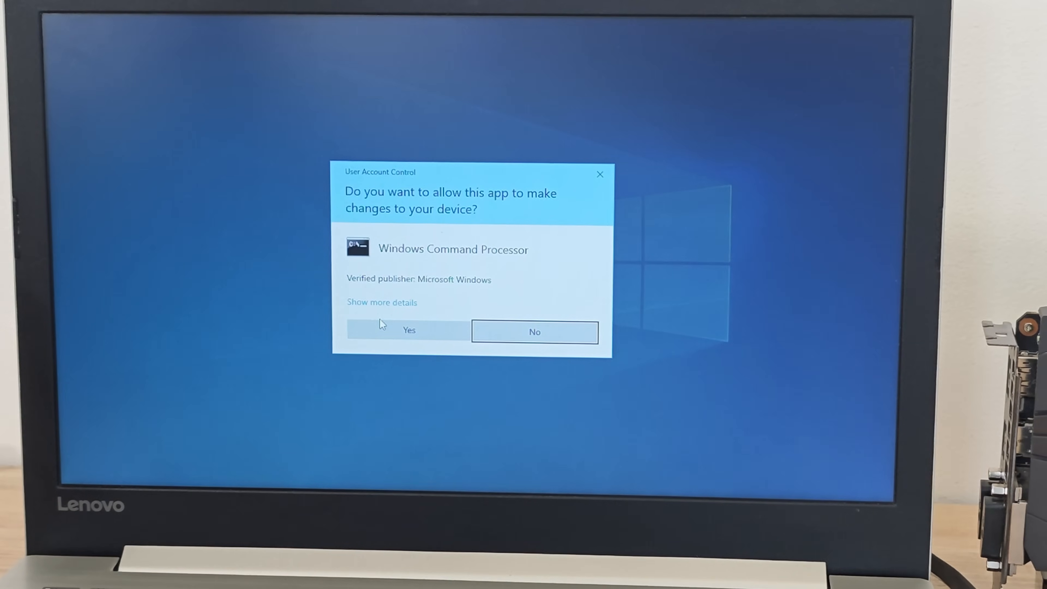
pyautogui.click(408, 331)
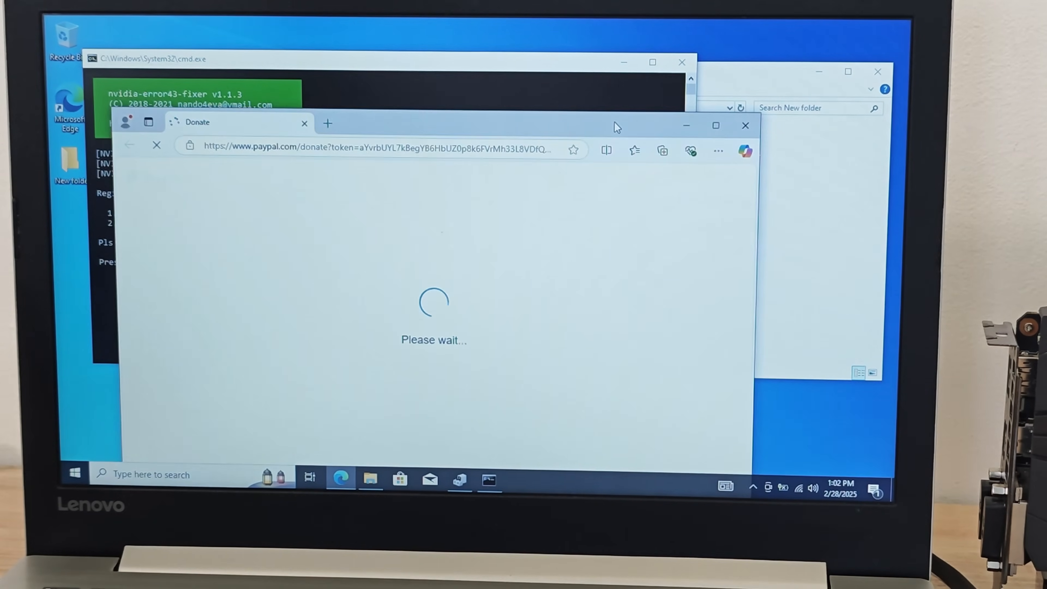
pyautogui.click(744, 126)
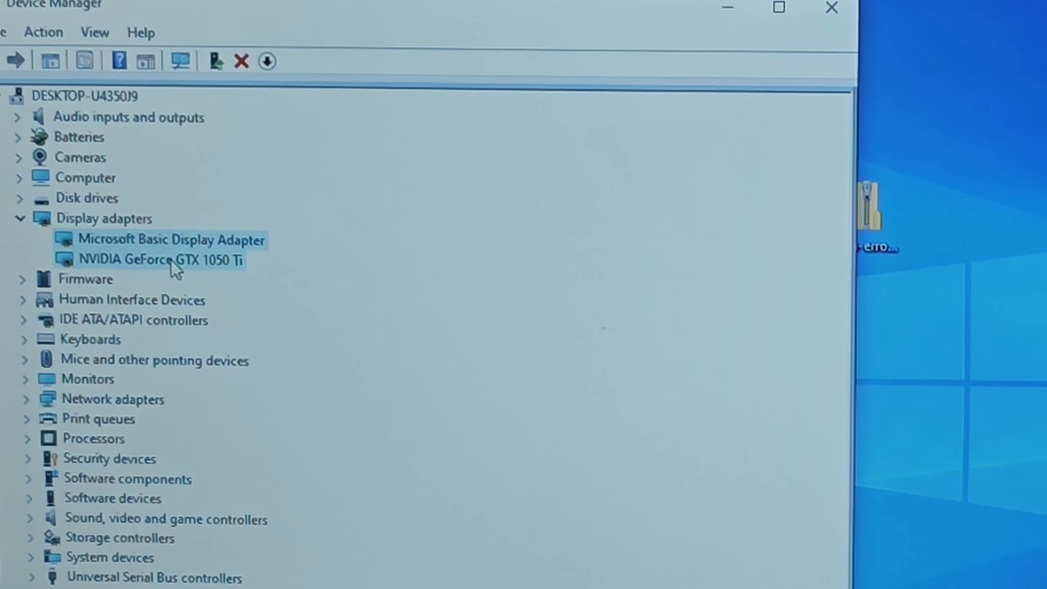
# Step: Check the GTX 1050 Ti's status, then search NVIDIA's site for its Windows 10 64-bit Game Ready Driver
pyautogui.doubleClick(160, 259)
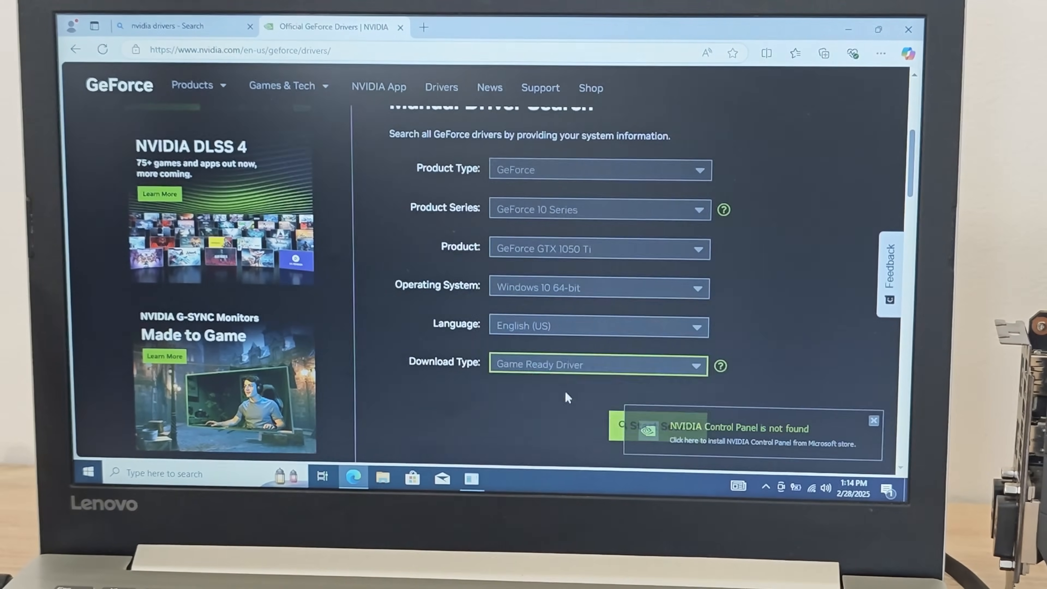
pyautogui.click(641, 426)
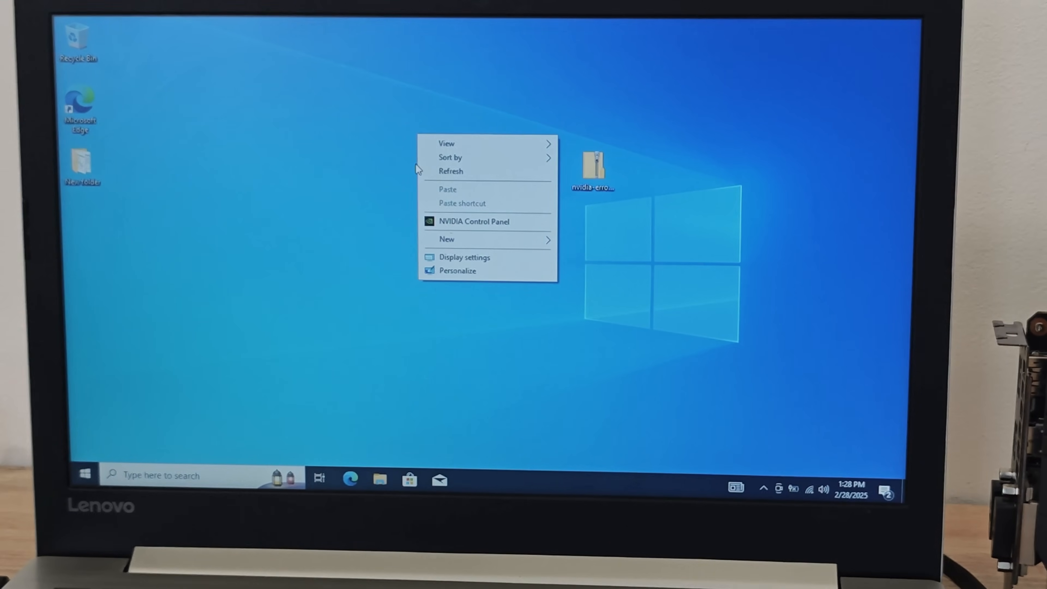
# Step: Show NVIDIA Control Panel's Surround and PhysX page with the GTX 1050 Ti handling PhysX
pyautogui.click(484, 348)
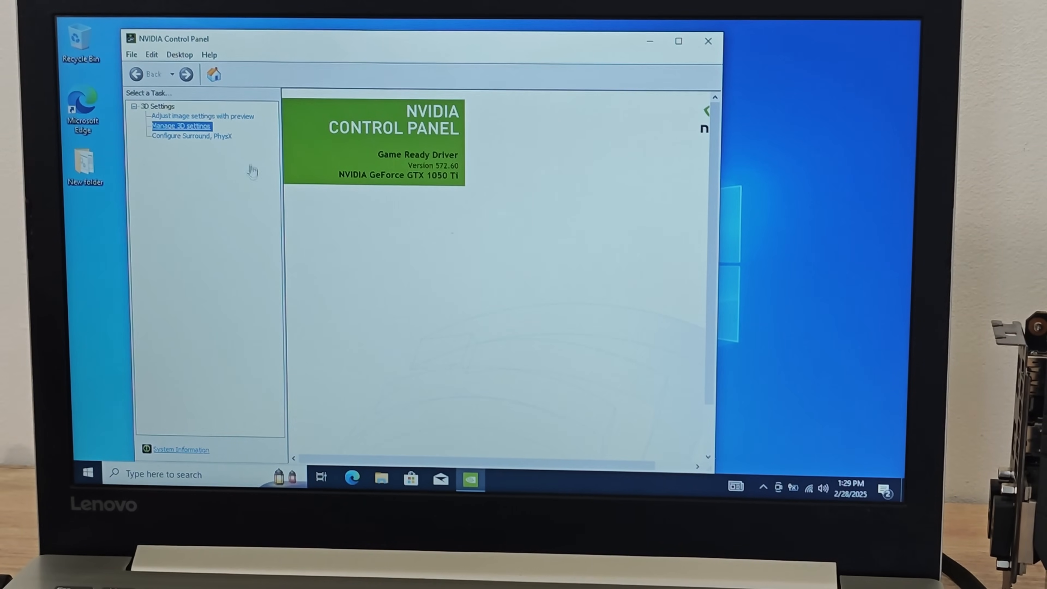
pyautogui.click(193, 136)
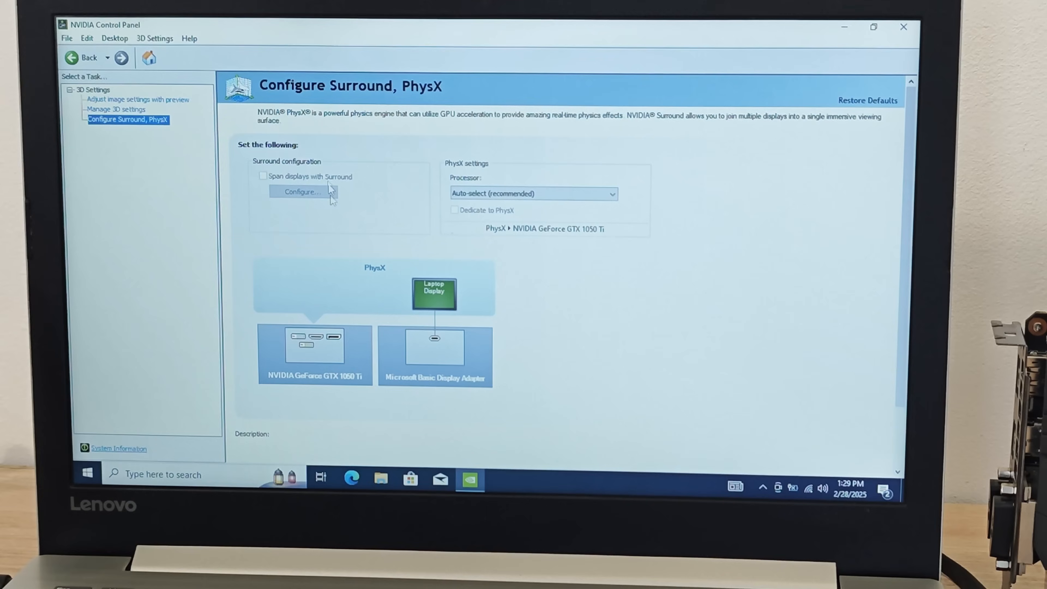
pyautogui.click(137, 99)
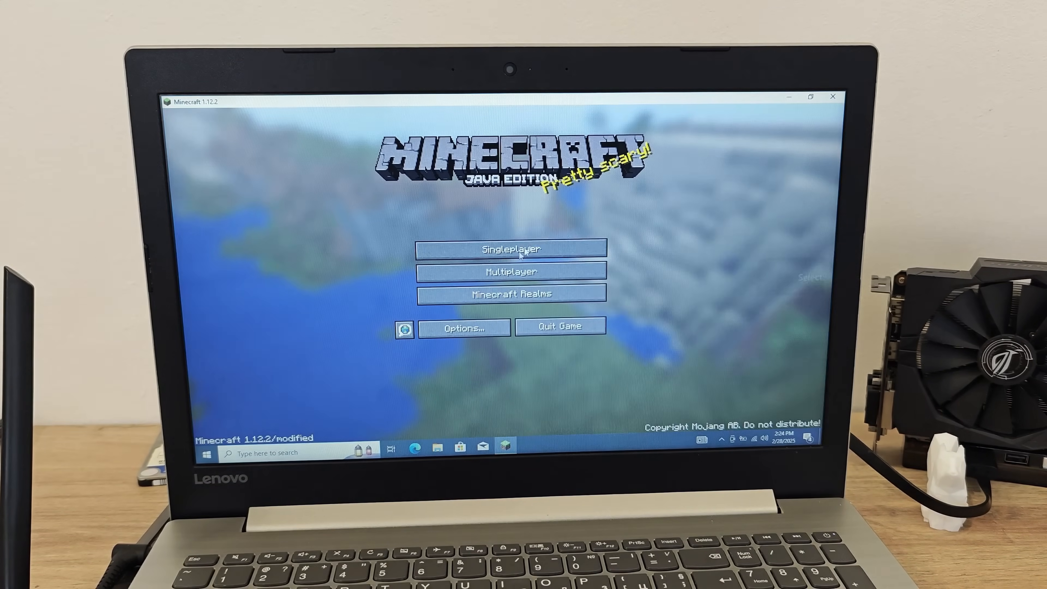
# Step: Play a singleplayer world on Intel graphics, check the F3 renderer, then quit the game
pyautogui.click(509, 249)
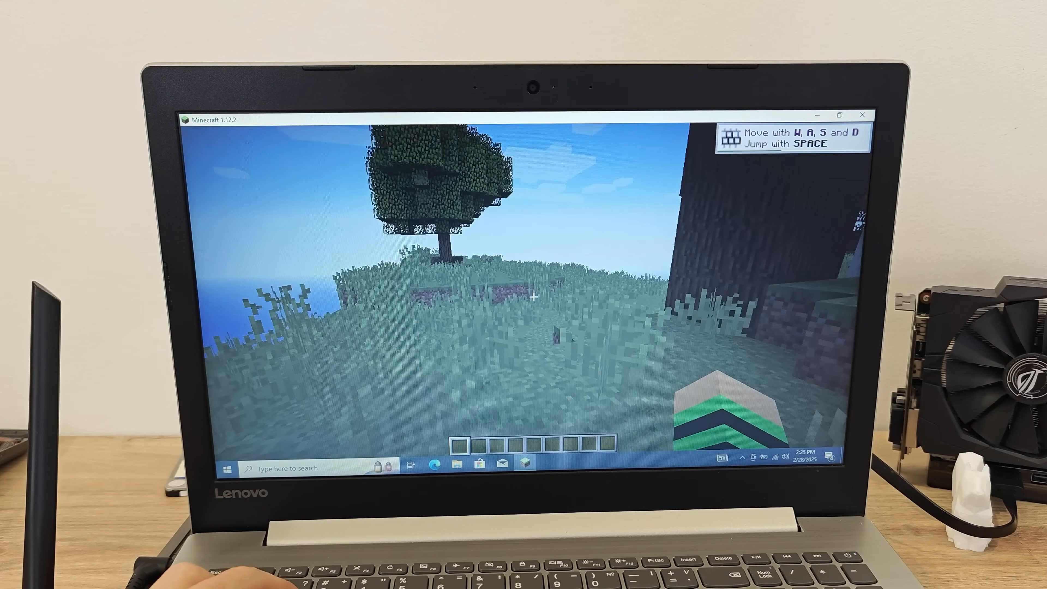
pyautogui.moveTo(535, 297)
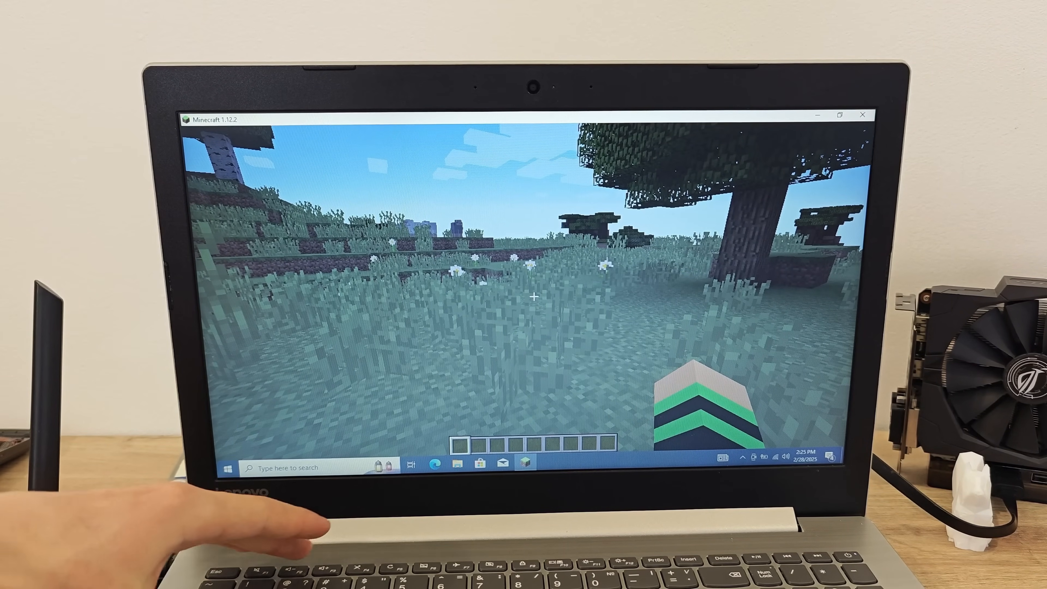
pyautogui.press('f3')
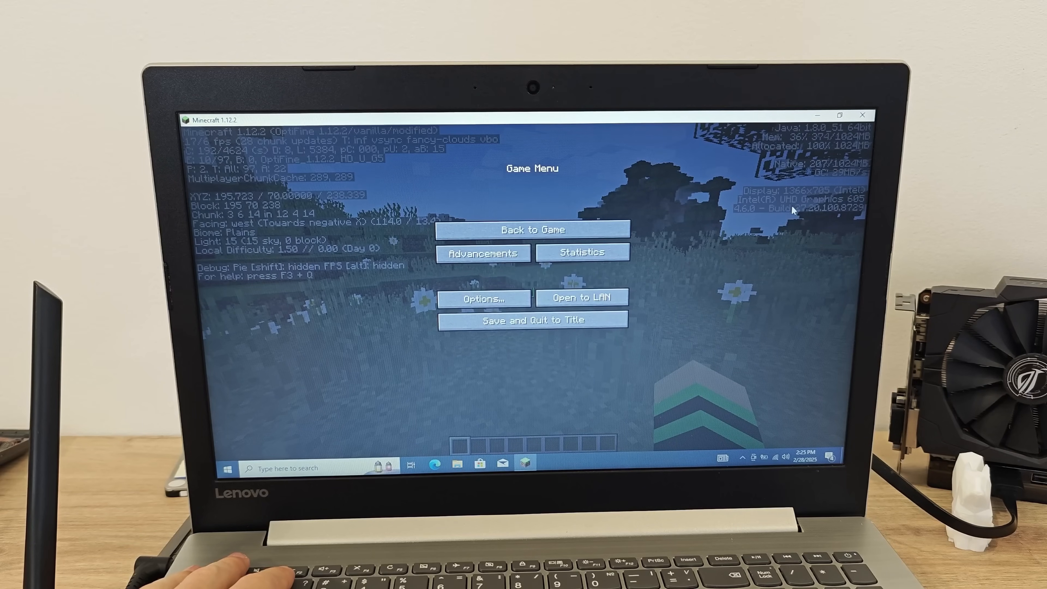
pyautogui.click(532, 230)
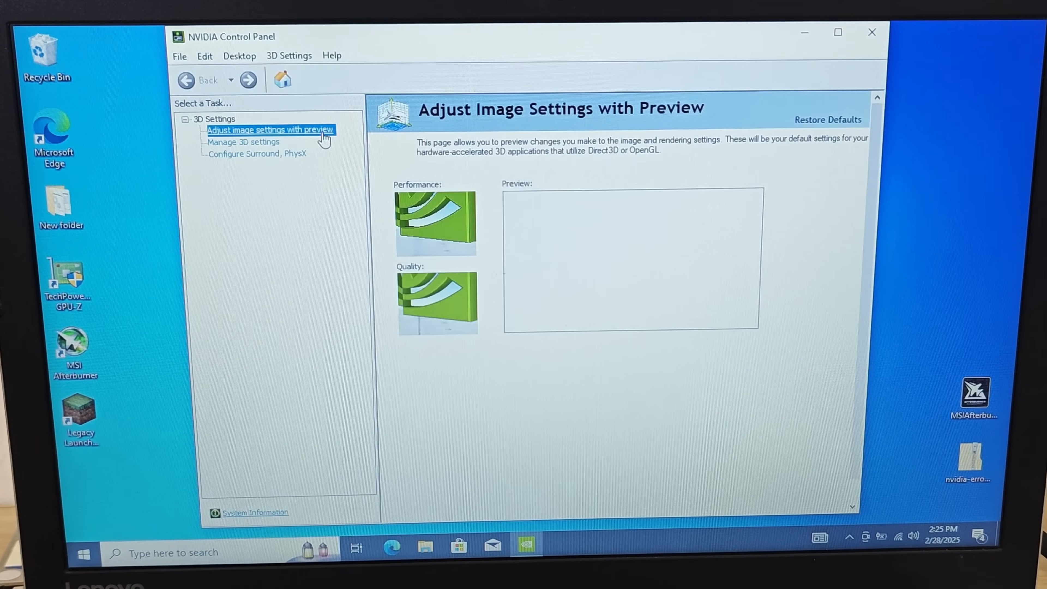
# Step: Set Global Settings' preferred graphics processor to High-performance NVIDIA processor and apply
pyautogui.click(243, 142)
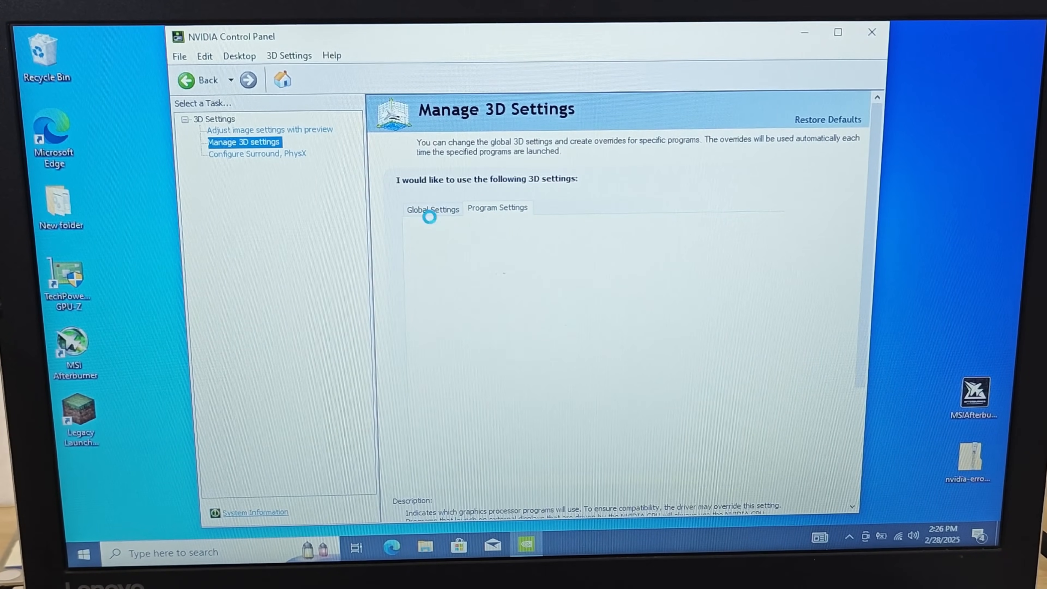
pyautogui.click(432, 208)
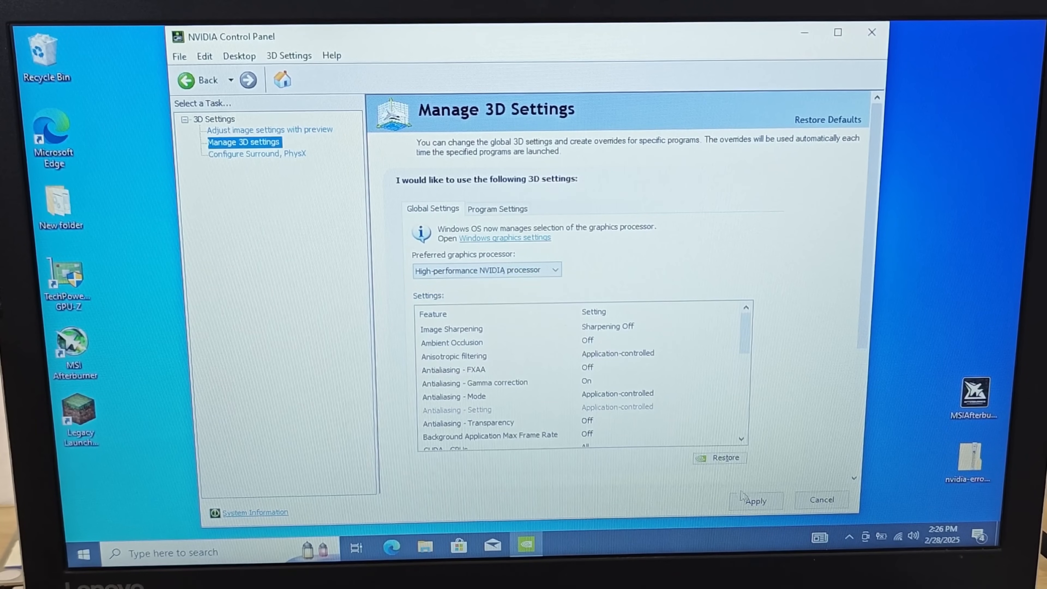
pyautogui.moveTo(734, 365)
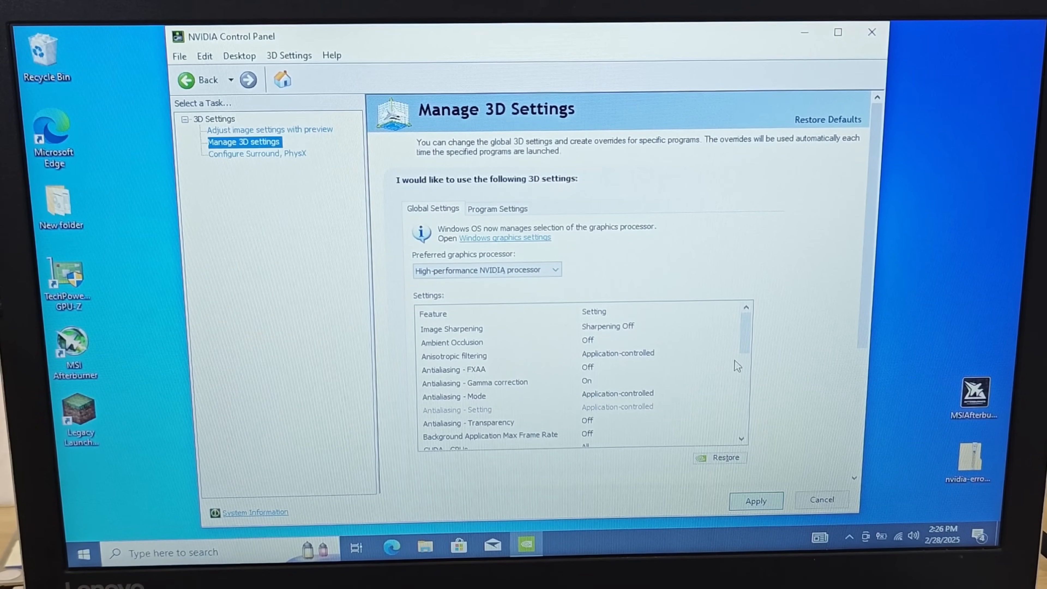
pyautogui.click(497, 209)
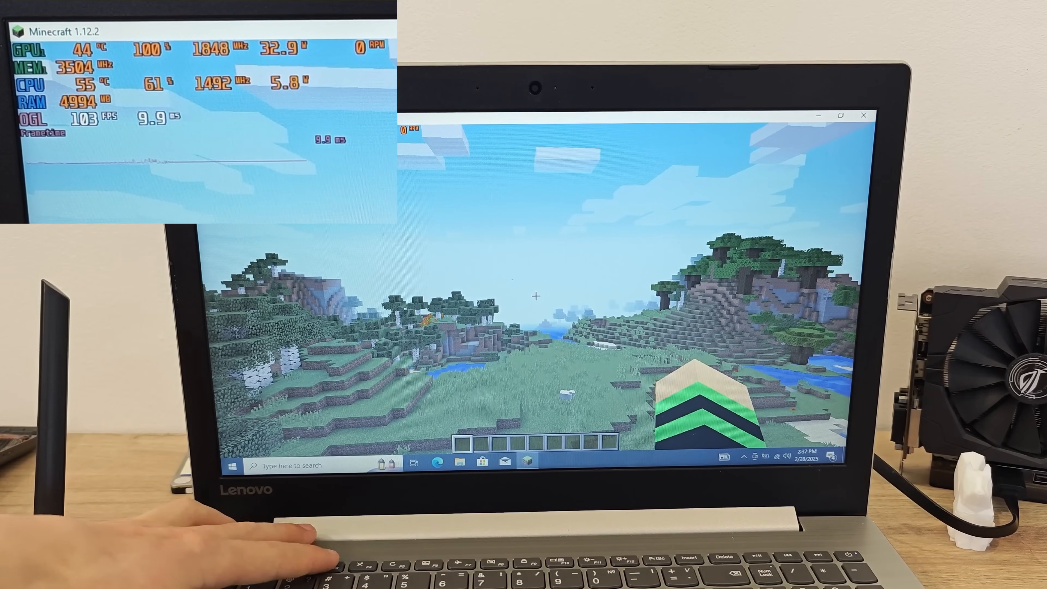
# Step: Confirm via F3 the world renders on the GTX 1050 Ti and keep playing
pyautogui.press('F3')
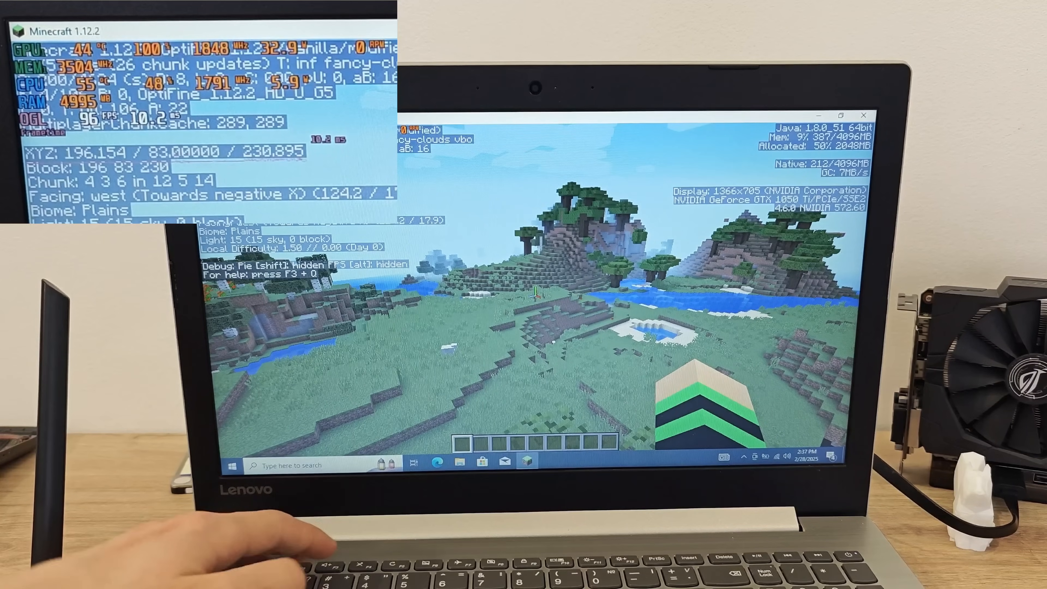
pyautogui.press('f3')
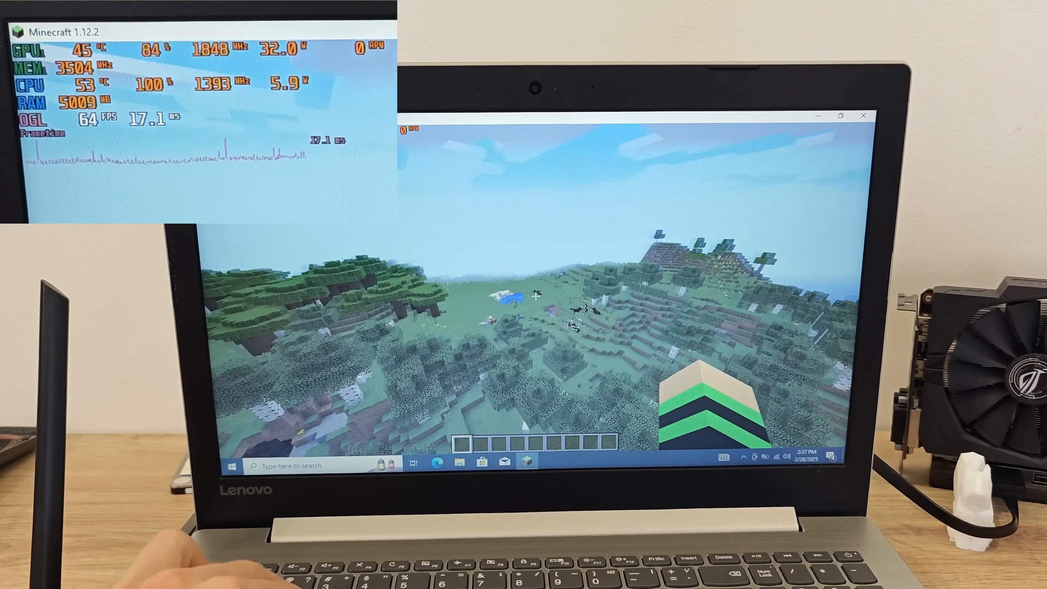
pyautogui.press('Escape')
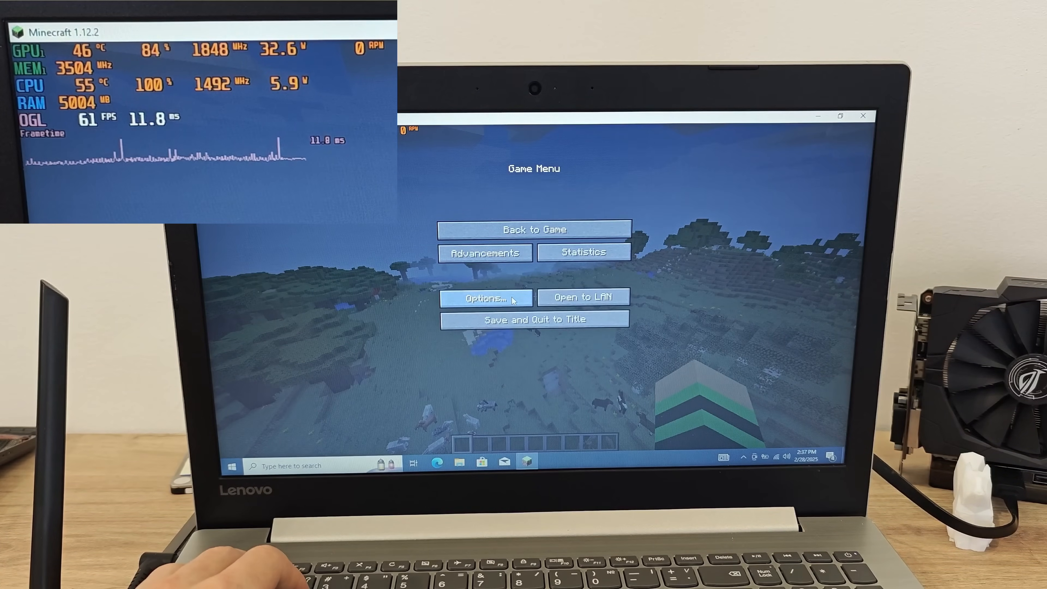
pyautogui.click(534, 229)
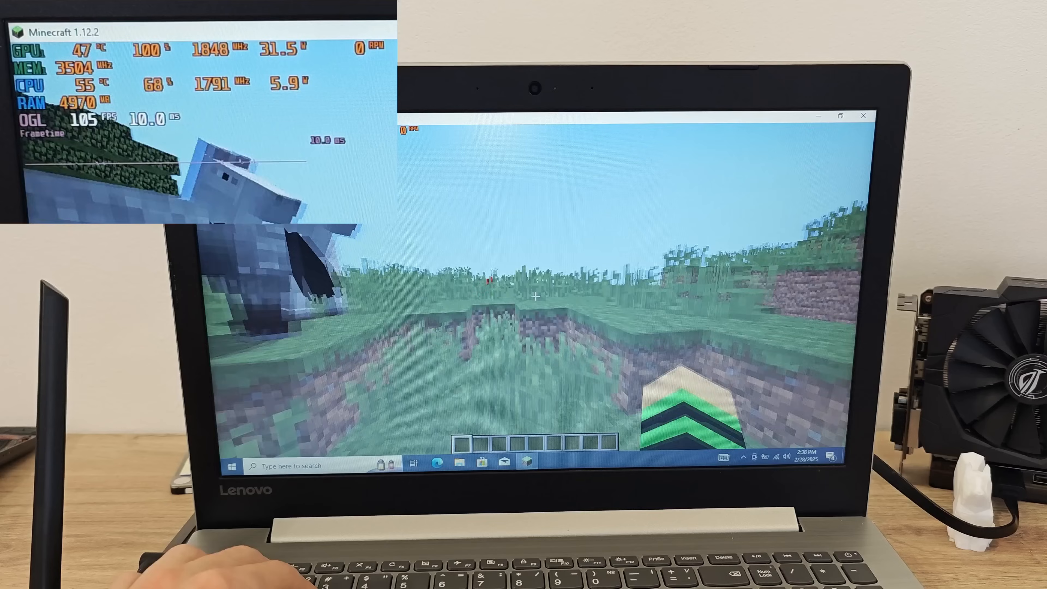
# Step: Pause the game and bring up Minecraft's Video Settings
pyautogui.press('Escape')
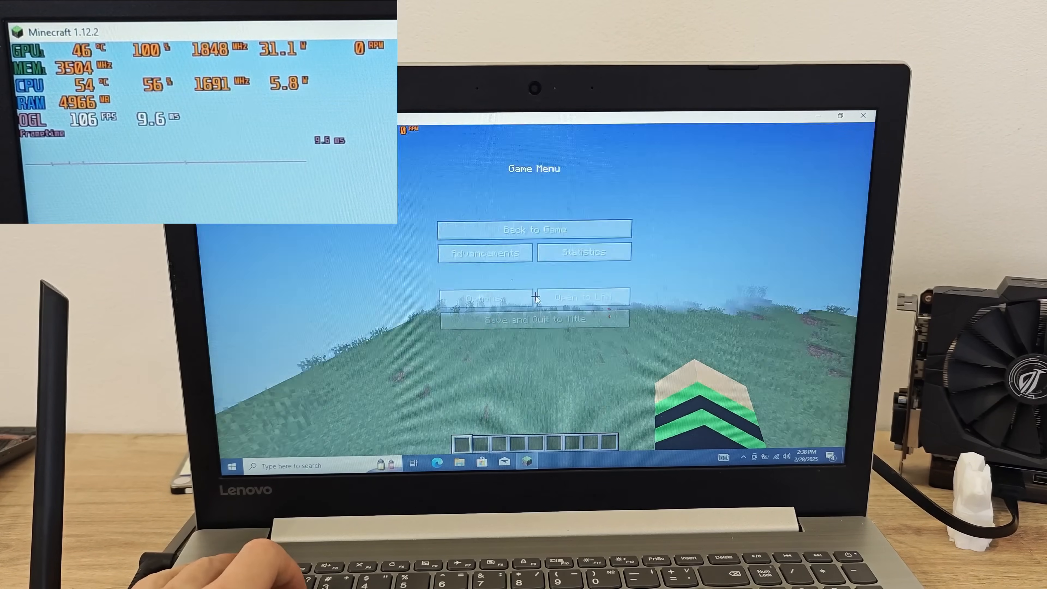
pyautogui.click(482, 296)
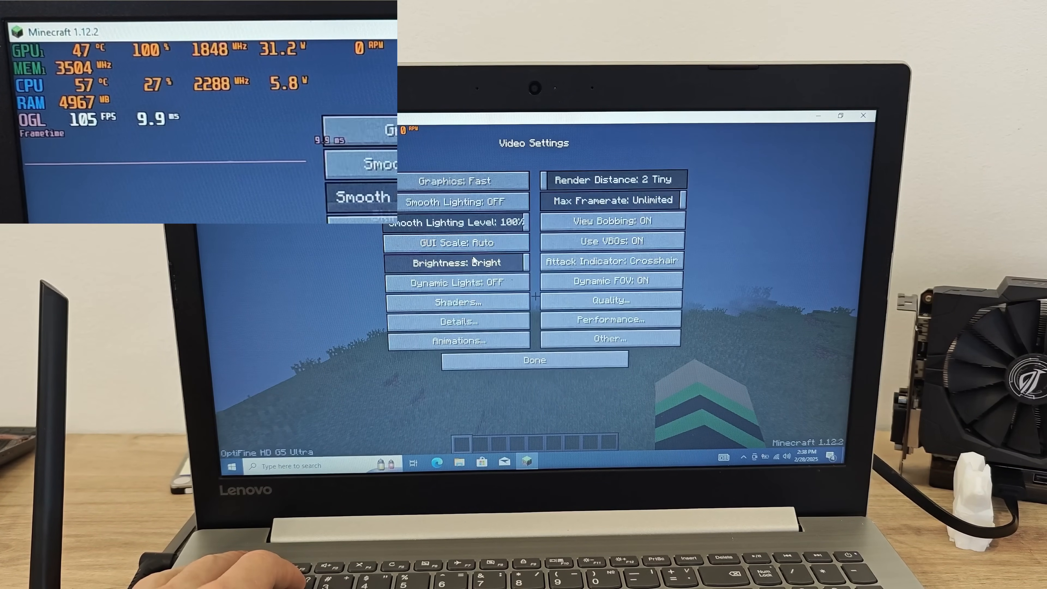
# Step: Raise render distance to 24 Far+ and change the graphics quality mode
pyautogui.click(613, 180)
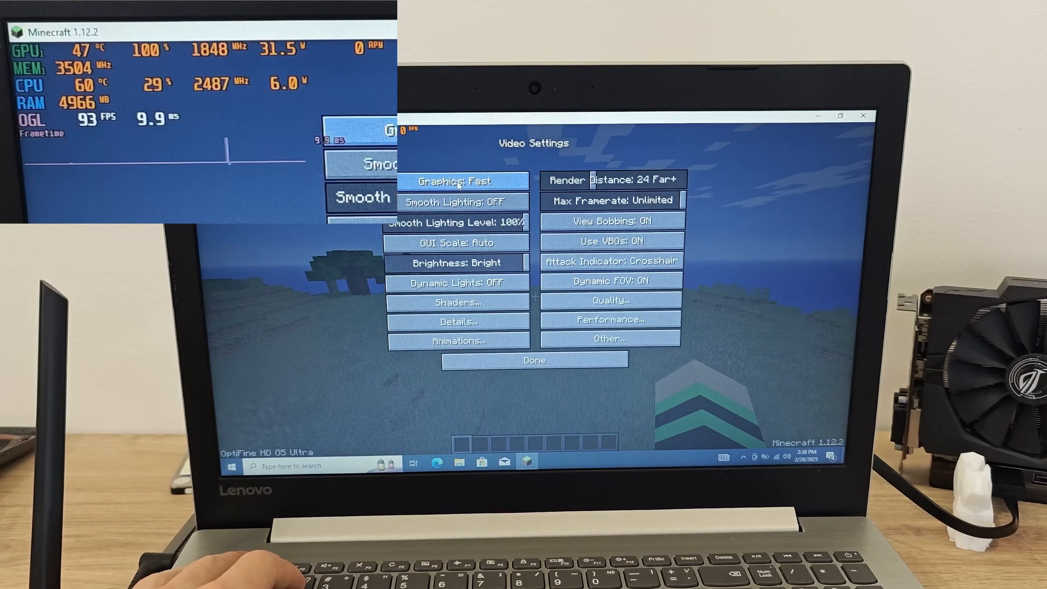
pyautogui.click(533, 360)
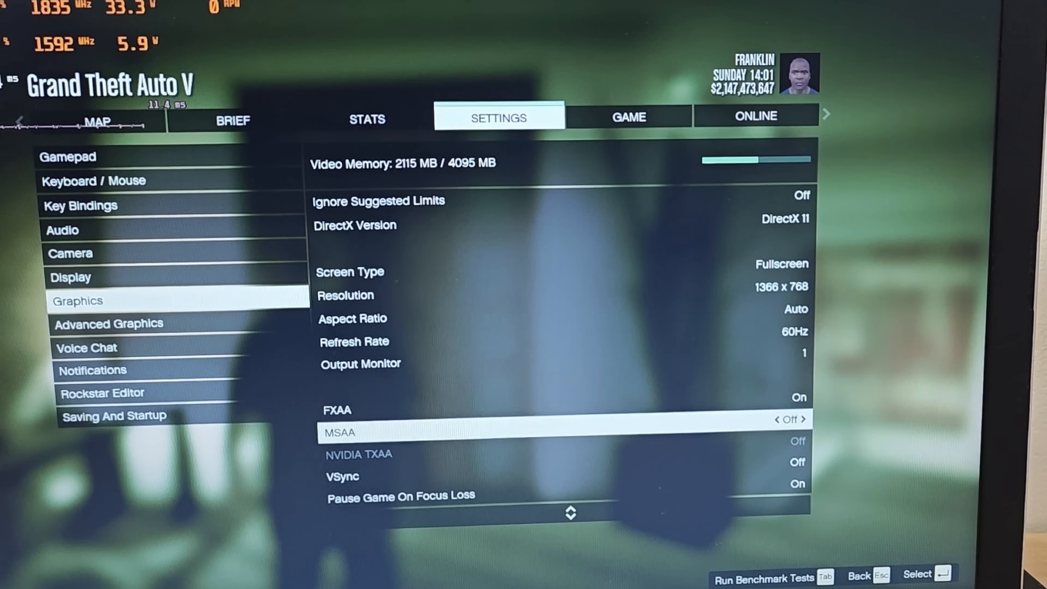
pyautogui.scroll(-3)
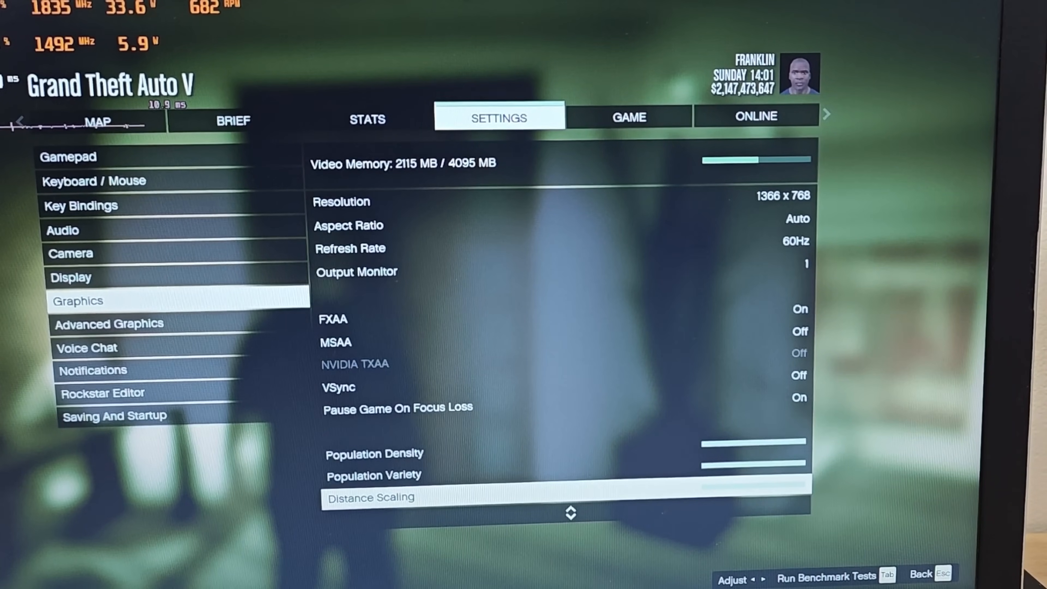
pyautogui.scroll(-3)
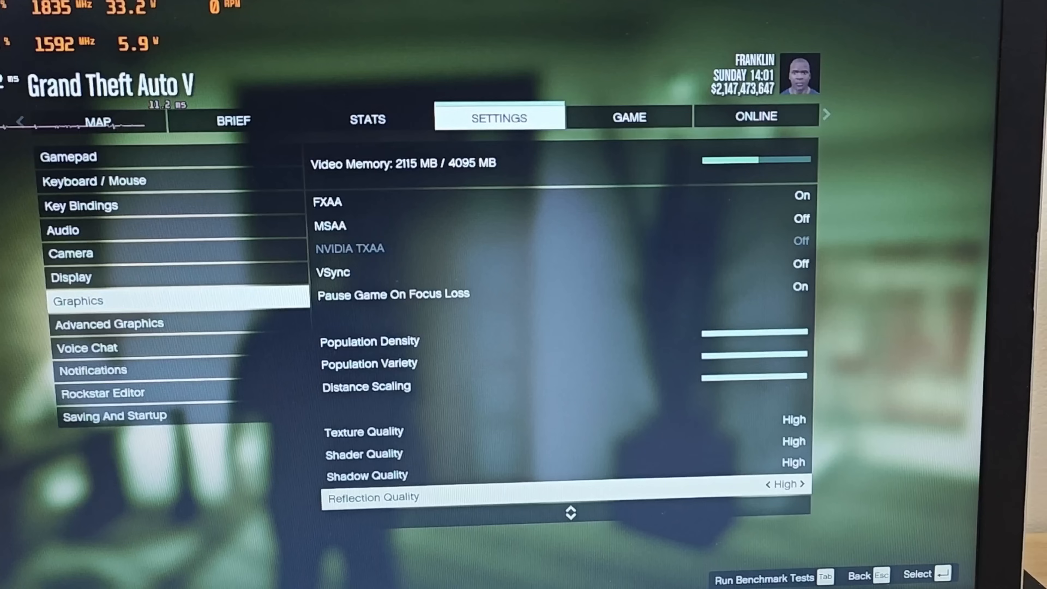
pyautogui.scroll(-3)
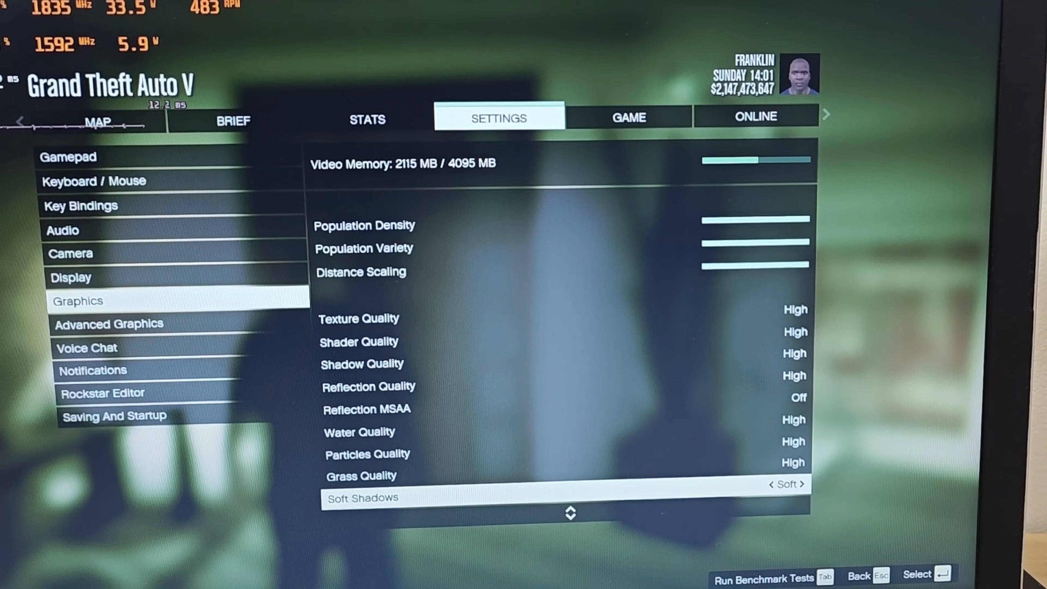
pyautogui.scroll(-3)
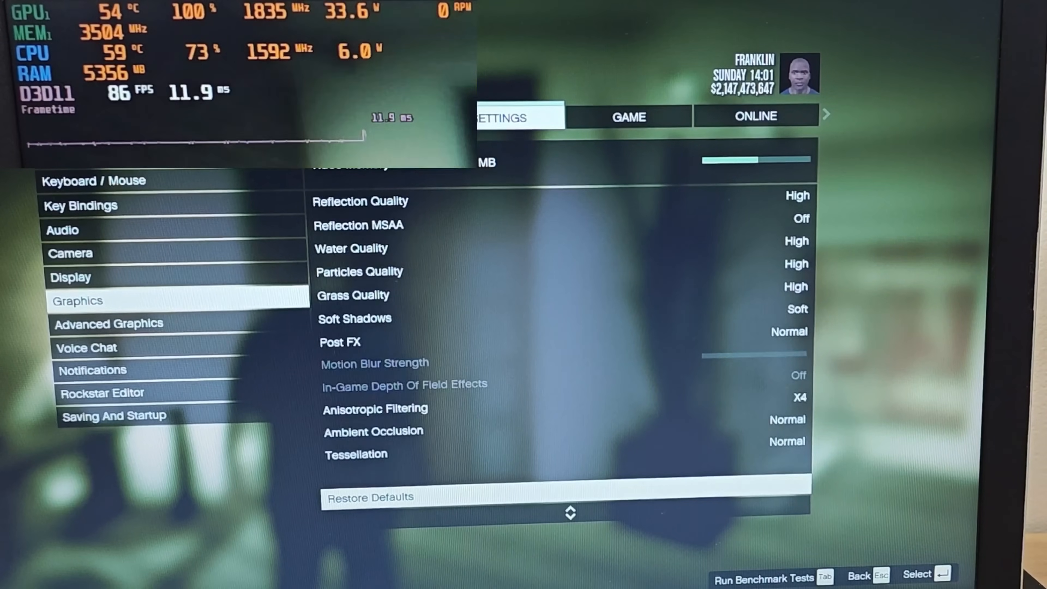